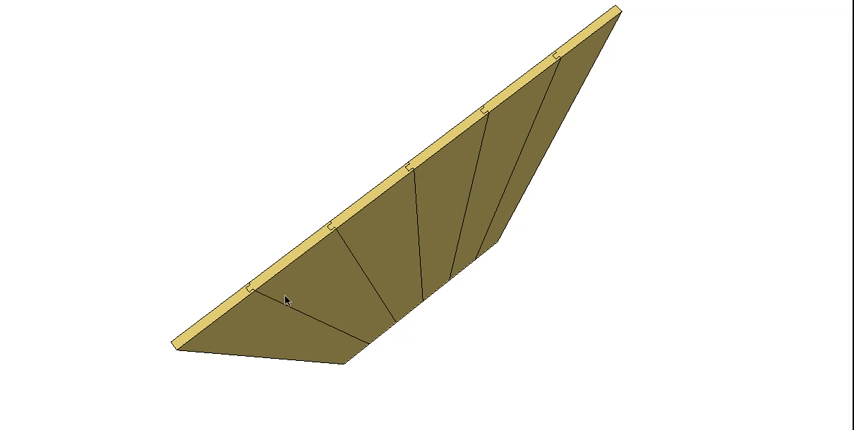
pyautogui.moveTo(378, 224)
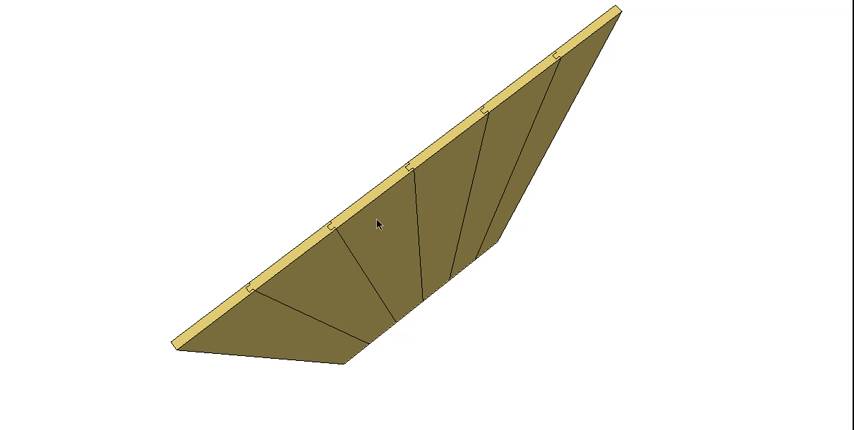